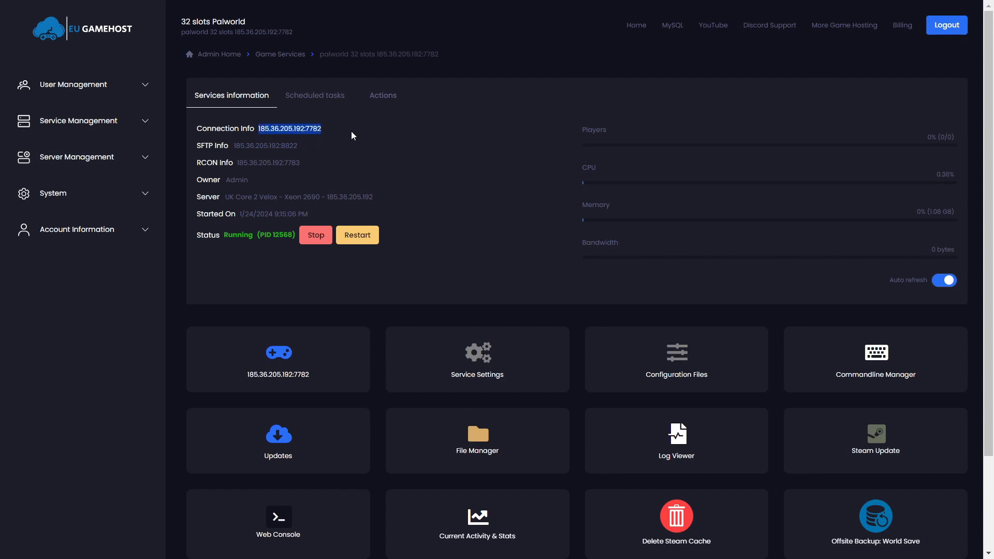
{"action": "mouse_move", "coordinate": [381, 165]}
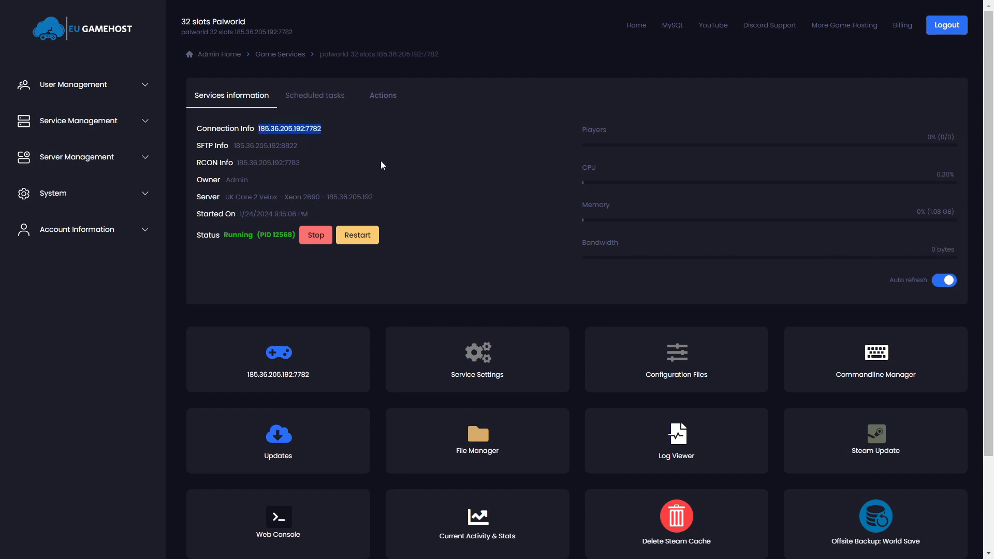
{"action": "mouse_move", "coordinate": [495, 209]}
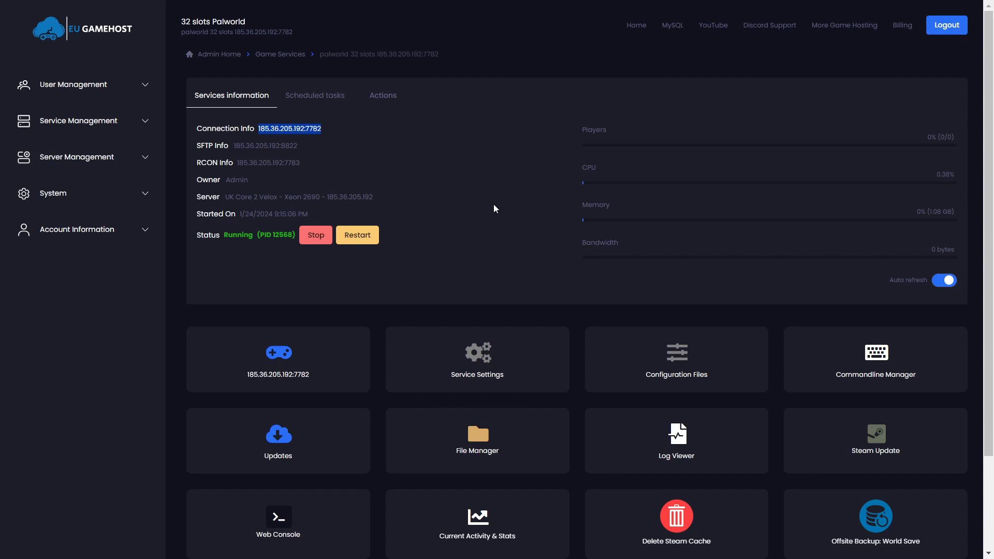
{"action": "mouse_move", "coordinate": [479, 205]}
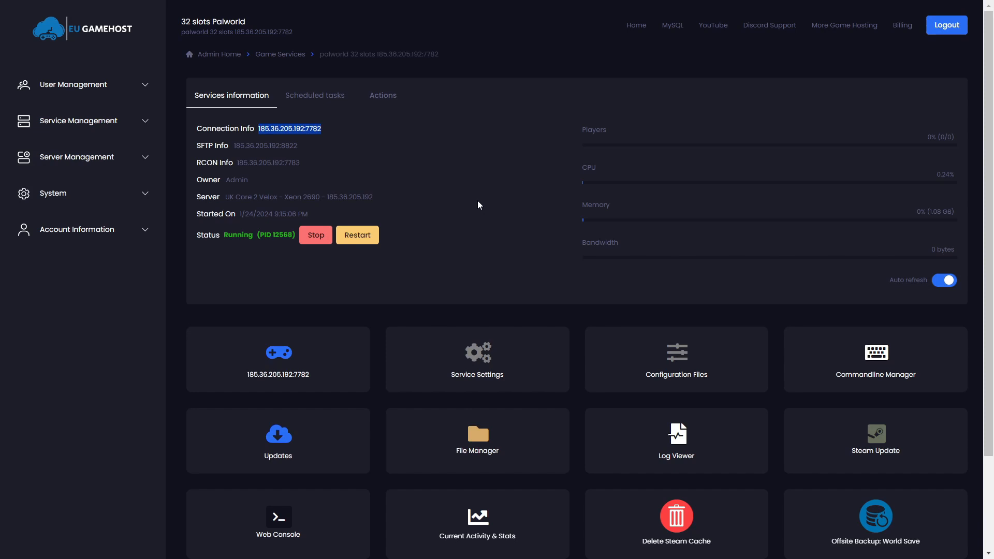
{"action": "mouse_move", "coordinate": [426, 273]}
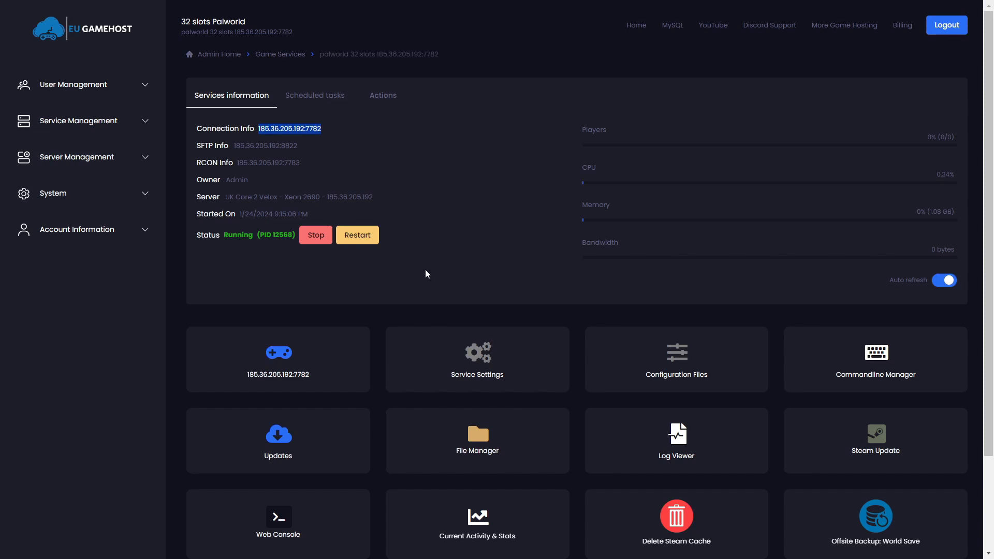
{"action": "mouse_move", "coordinate": [814, 419]}
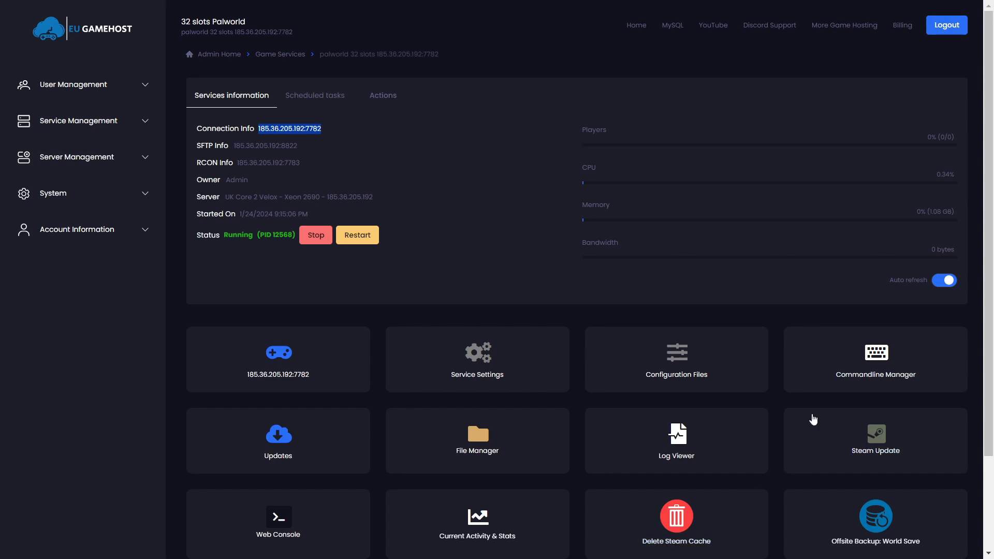
- Review the Predefined Commandlines in Commandline Manager, confirming Public-Listed [OPTIMIZED] is selected
{"action": "left_click", "coordinate": [875, 360]}
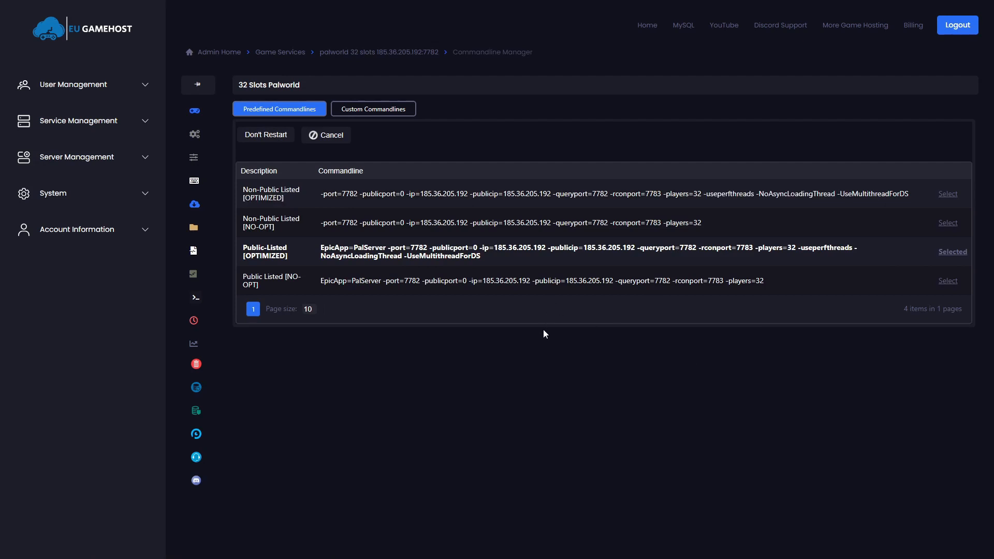
{"action": "mouse_move", "coordinate": [547, 333]}
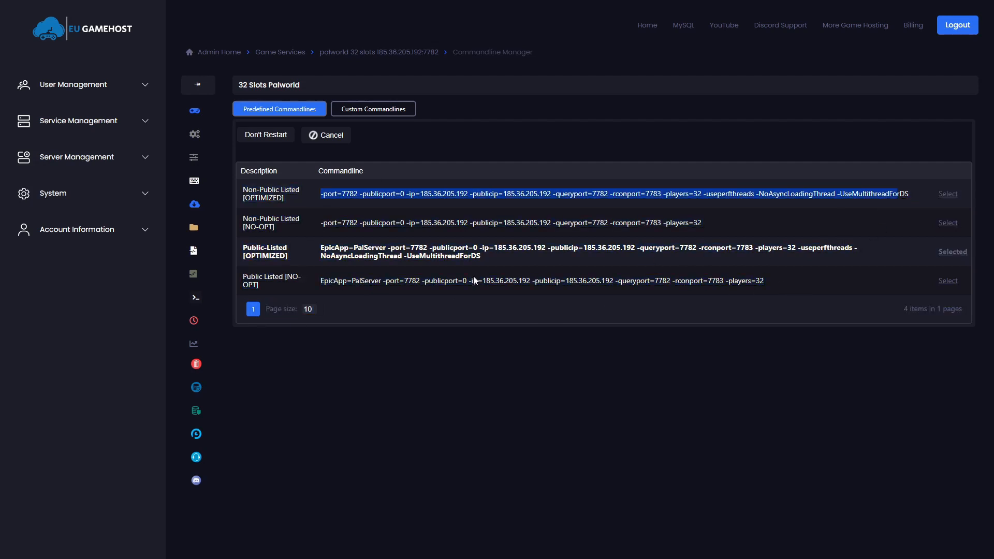
{"action": "mouse_move", "coordinate": [486, 277]}
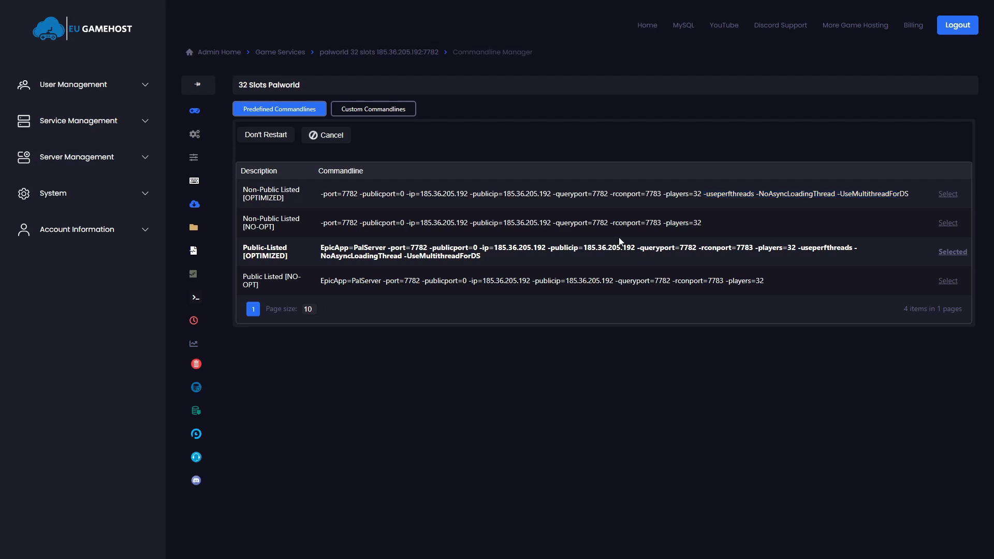
{"action": "mouse_move", "coordinate": [256, 257]}
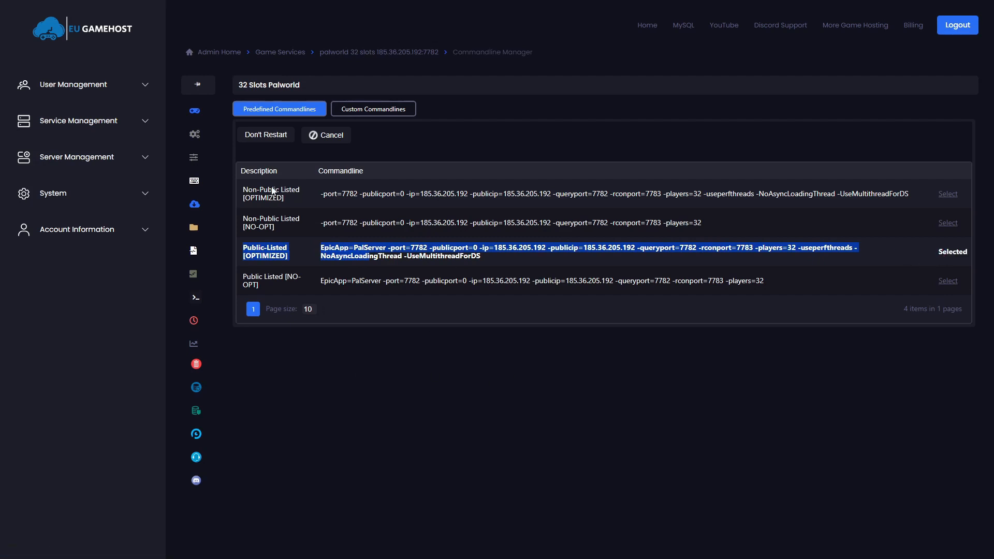
{"action": "mouse_move", "coordinate": [545, 265]}
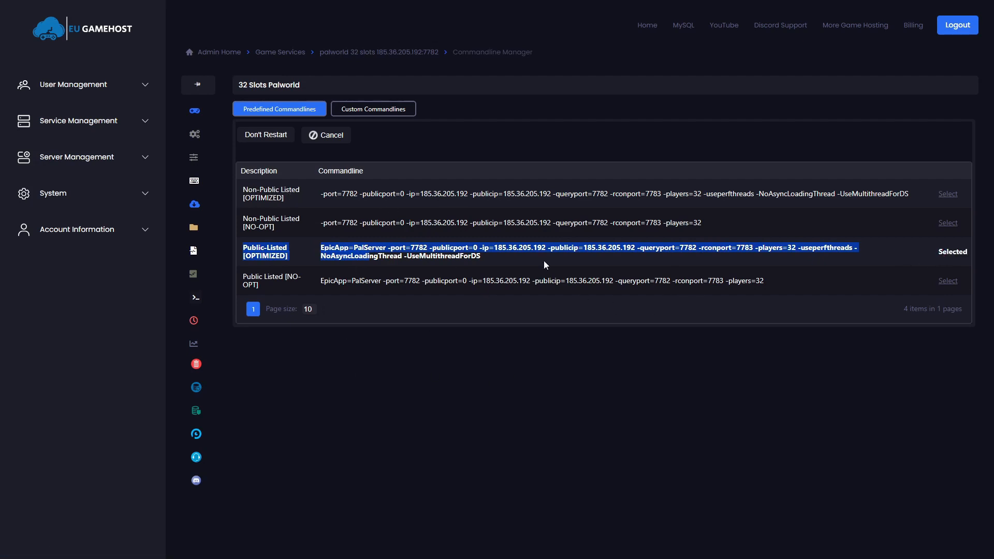
{"action": "left_click", "coordinate": [199, 84]}
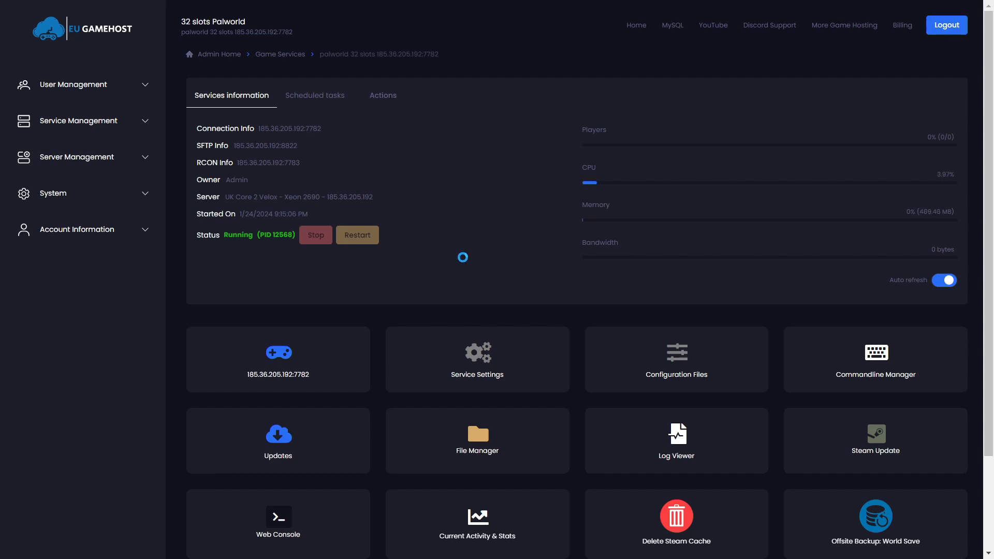
- Restart the Palworld service and wait for the 'restarted successfully' notification
{"action": "left_click", "coordinate": [356, 235]}
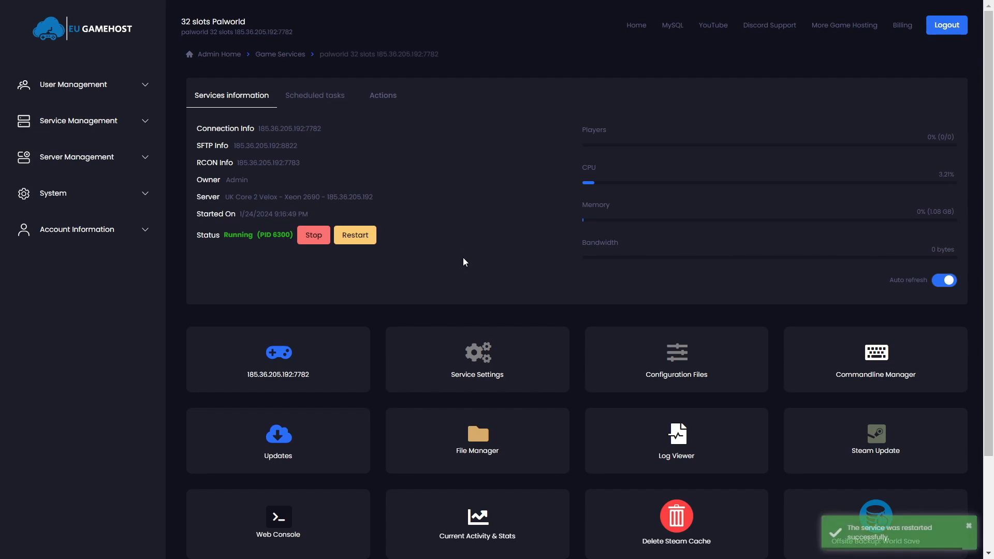